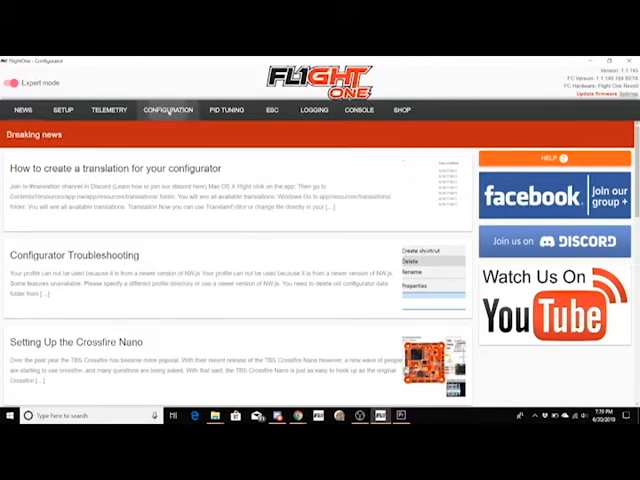
Step: Choose Passthrough CleanFlight from the Configuration page's ESC settings to prompt the CleanFlight install
click(168, 110)
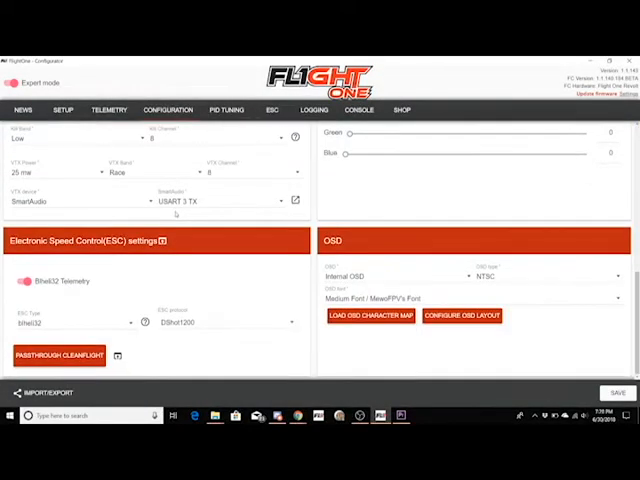
click(56, 356)
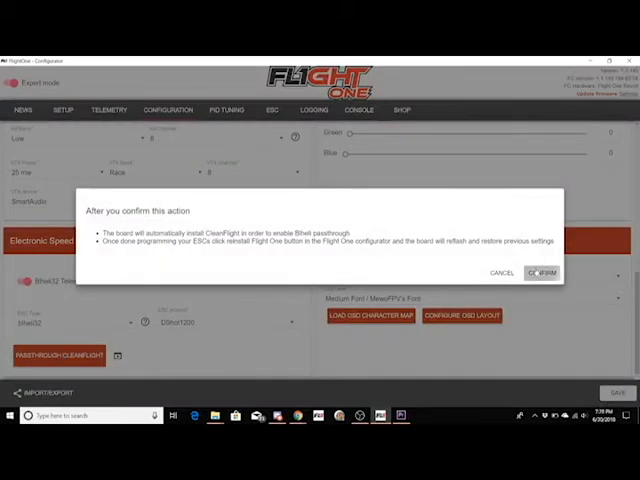
click(542, 272)
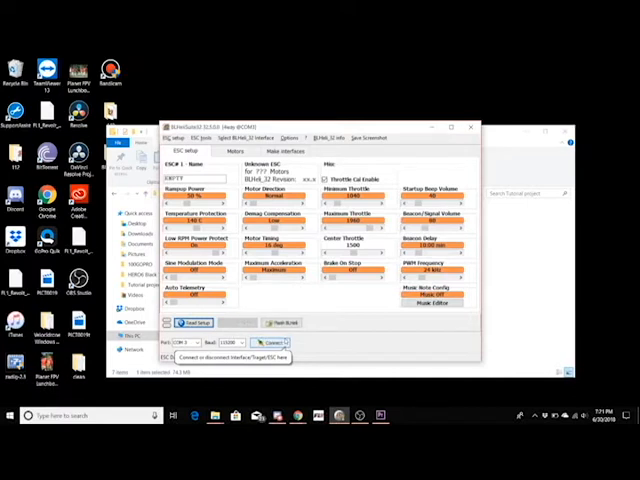
Step: Adjust the ESC parameters in BLHeliSuite32 and write the setup to the ESCs
click(268, 342)
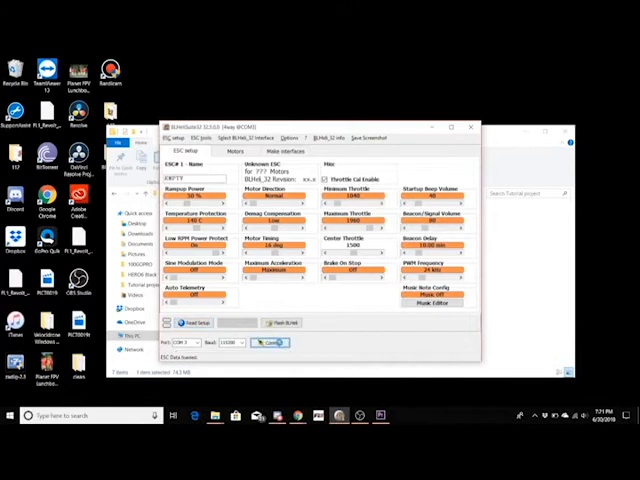
click(270, 342)
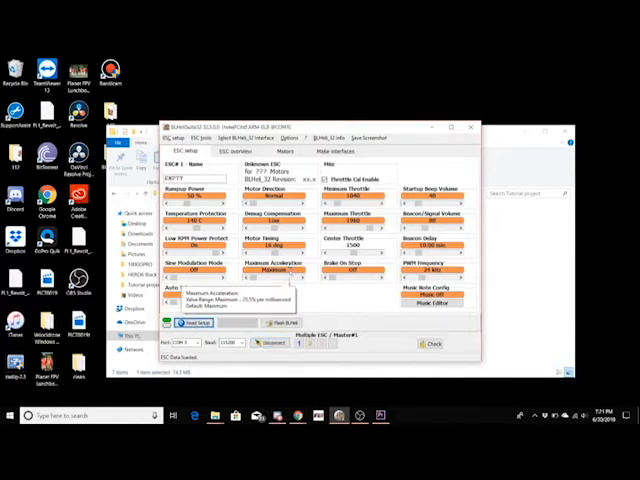
click(190, 322)
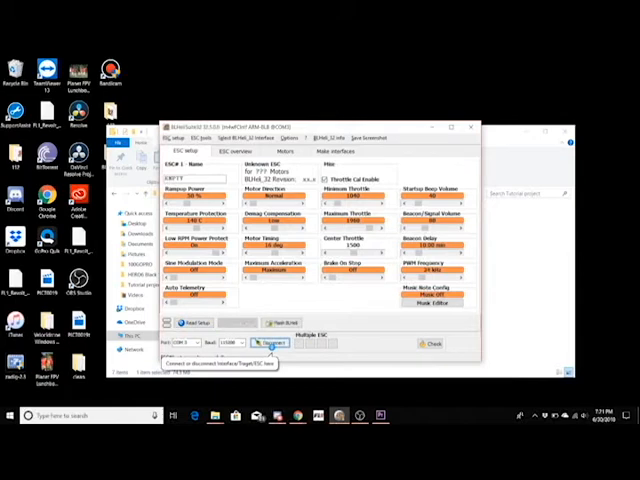
click(268, 344)
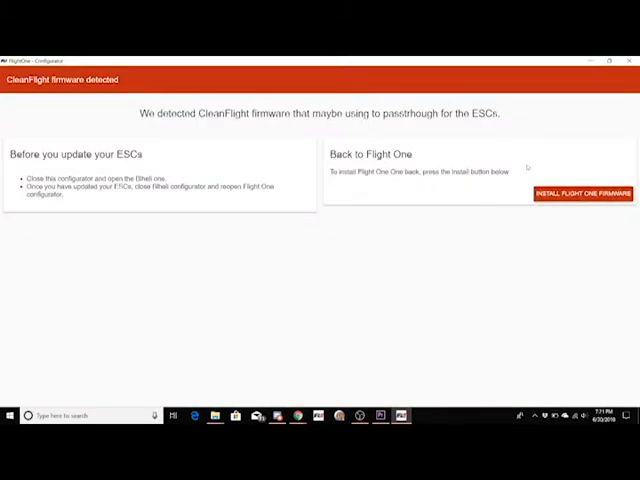
Step: Install Flight One Firmware from the CleanFlight-detected screen and let flashing finish
click(582, 192)
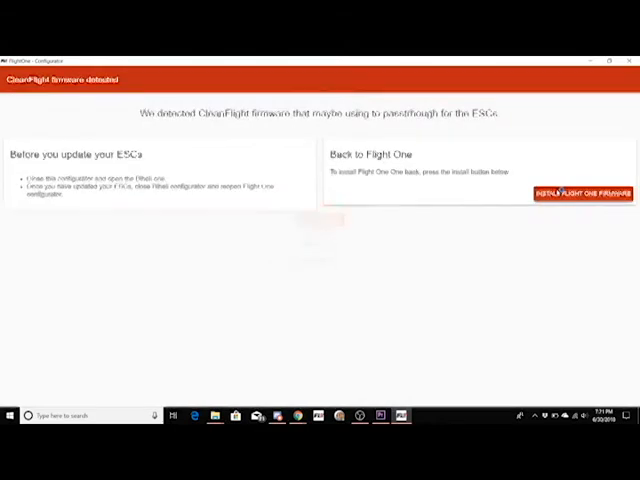
click(580, 192)
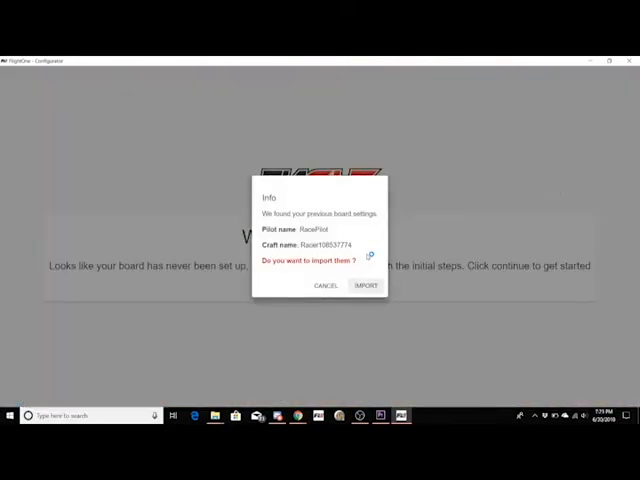
Step: Accept the Import offer to load the previous board settings onto the restored controller
click(364, 286)
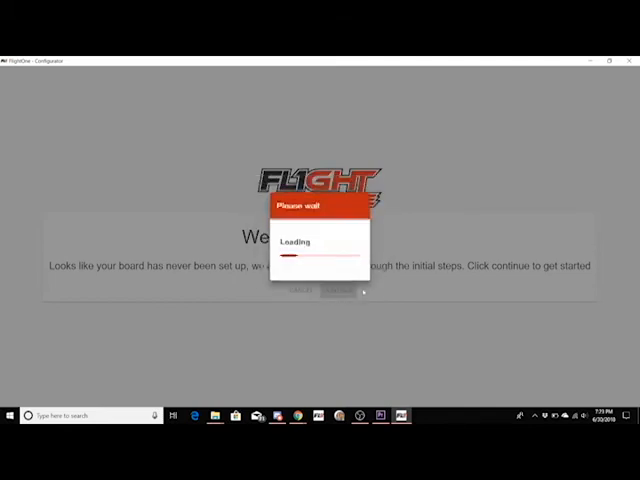